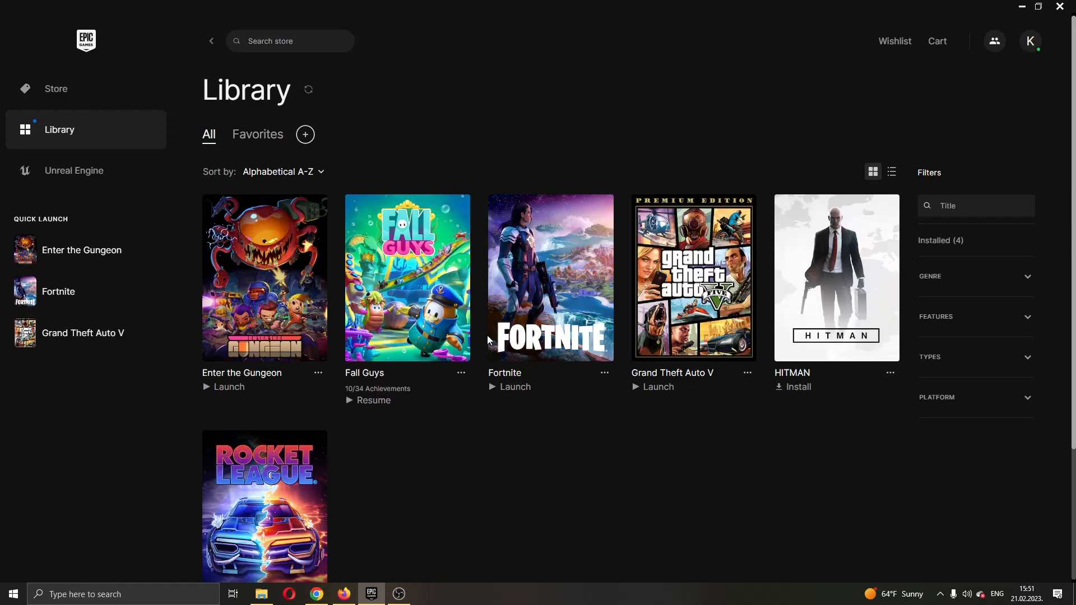
mouse_move(501, 360)
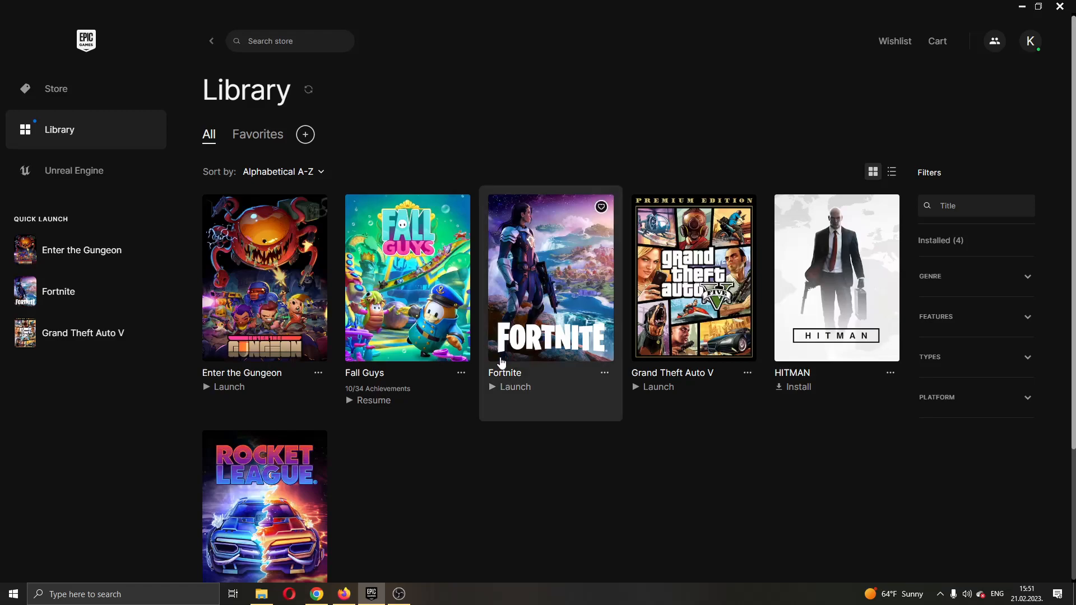
mouse_move(537, 342)
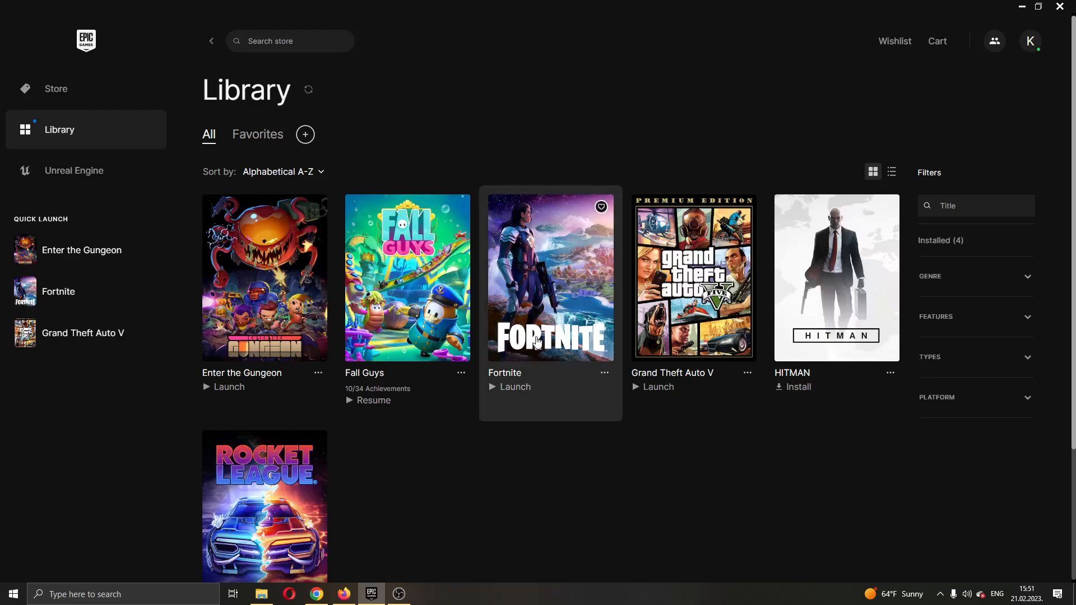
mouse_move(558, 372)
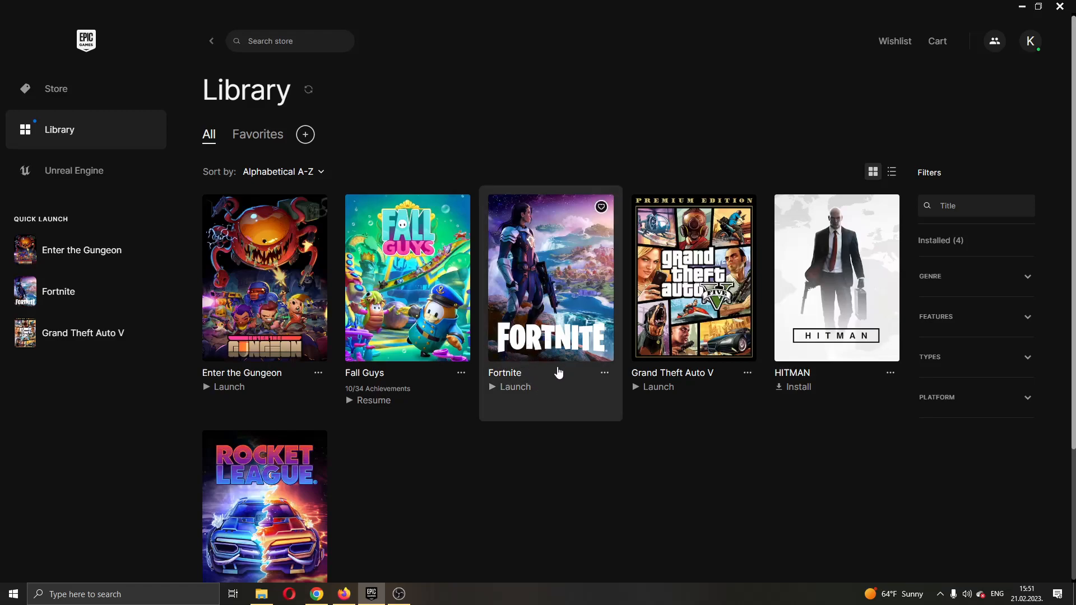
mouse_move(575, 375)
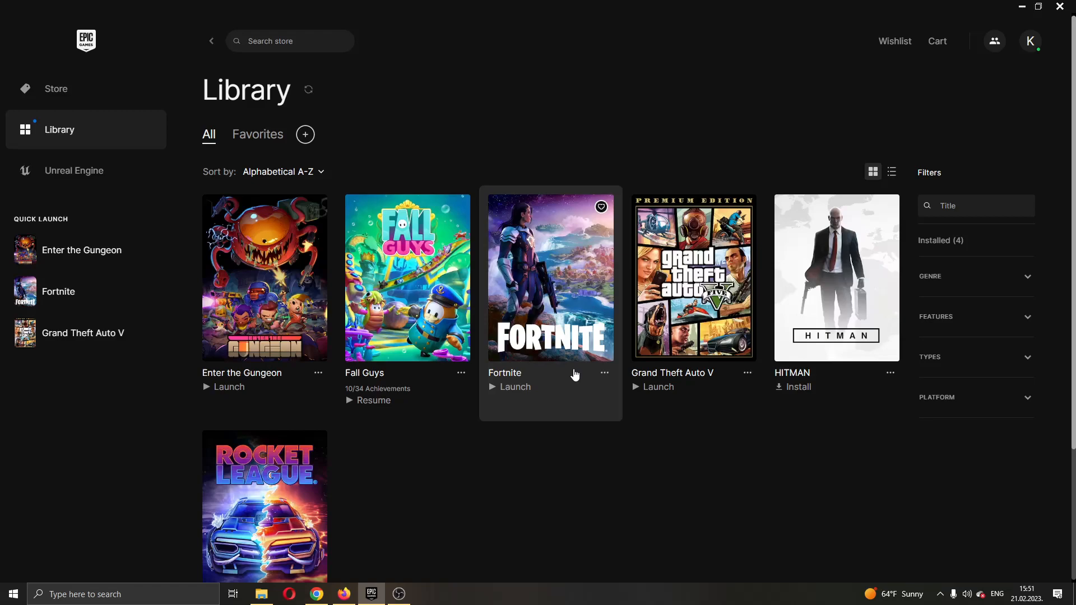
mouse_move(599, 371)
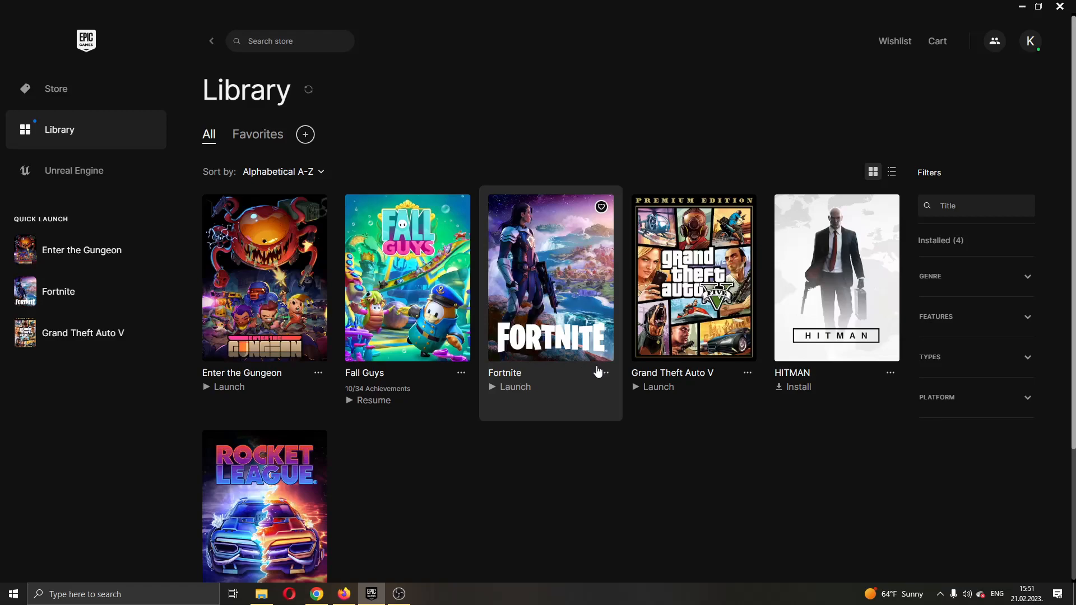
mouse_move(596, 371)
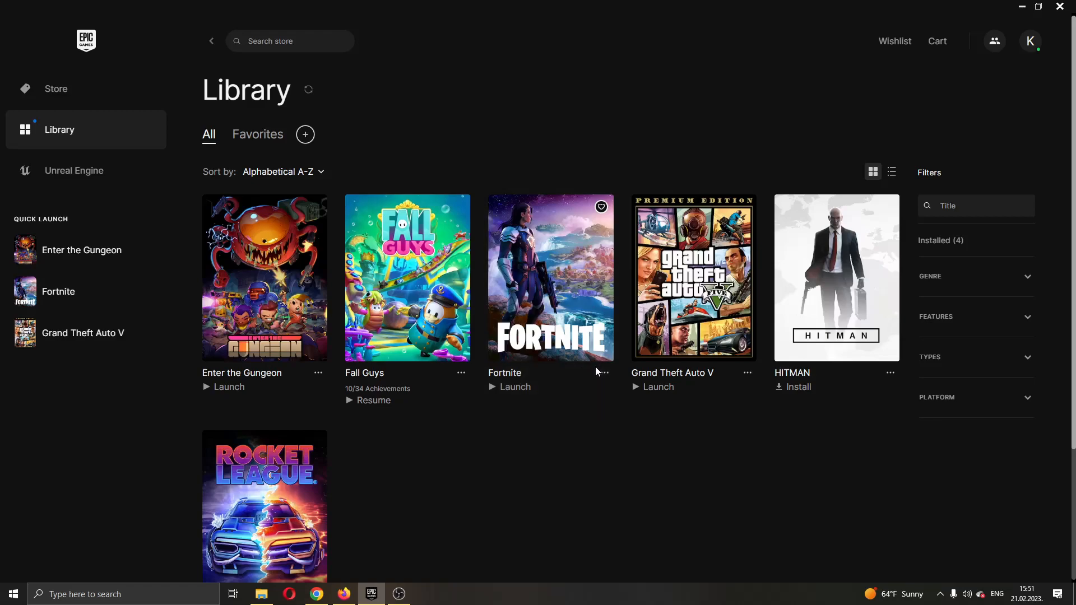
mouse_move(514, 500)
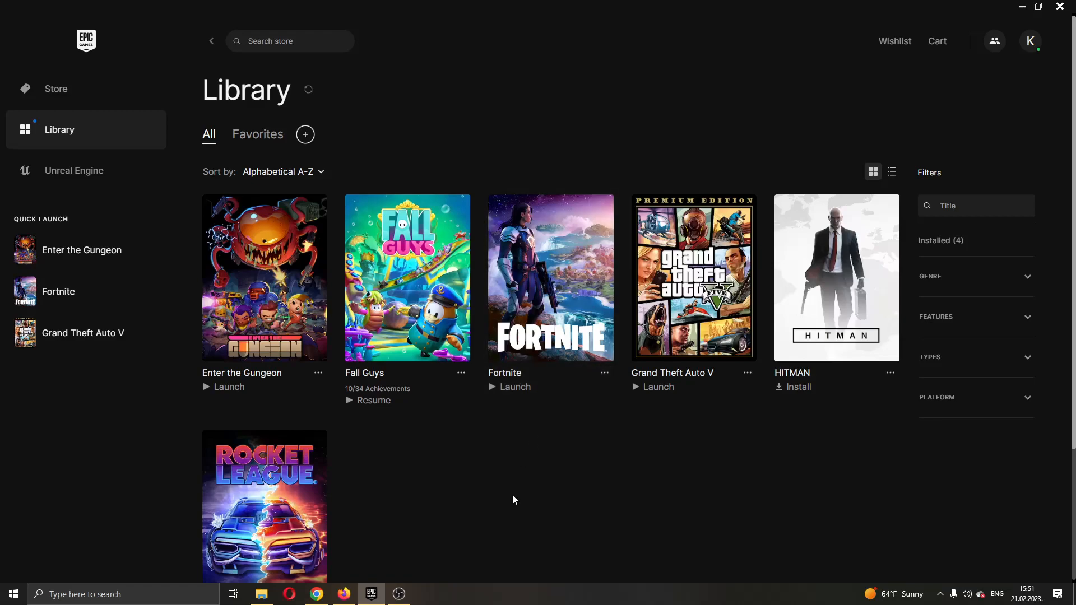
mouse_move(139, 381)
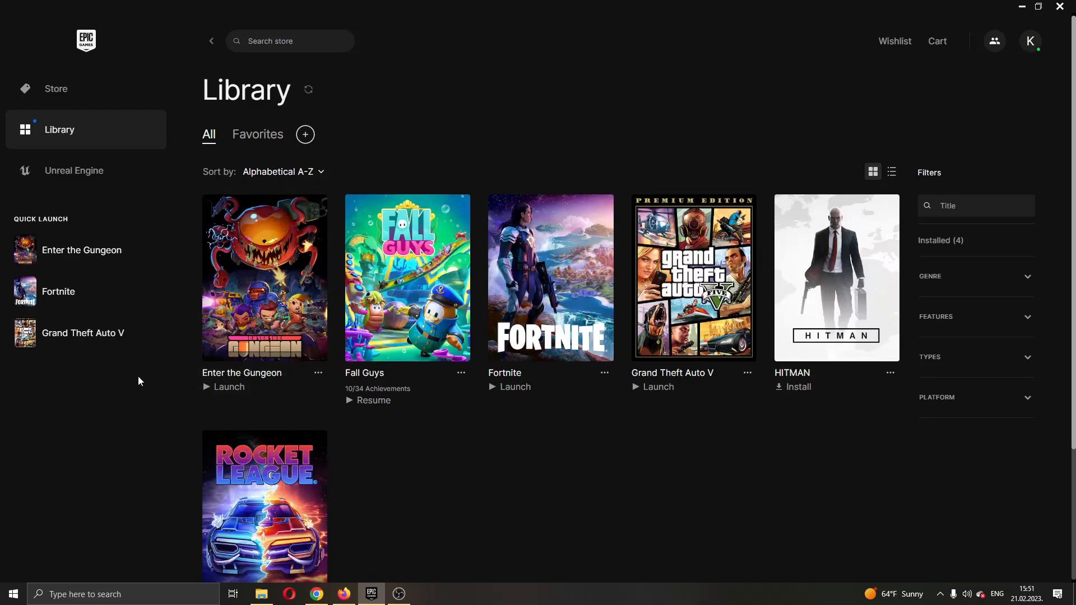
mouse_move(116, 67)
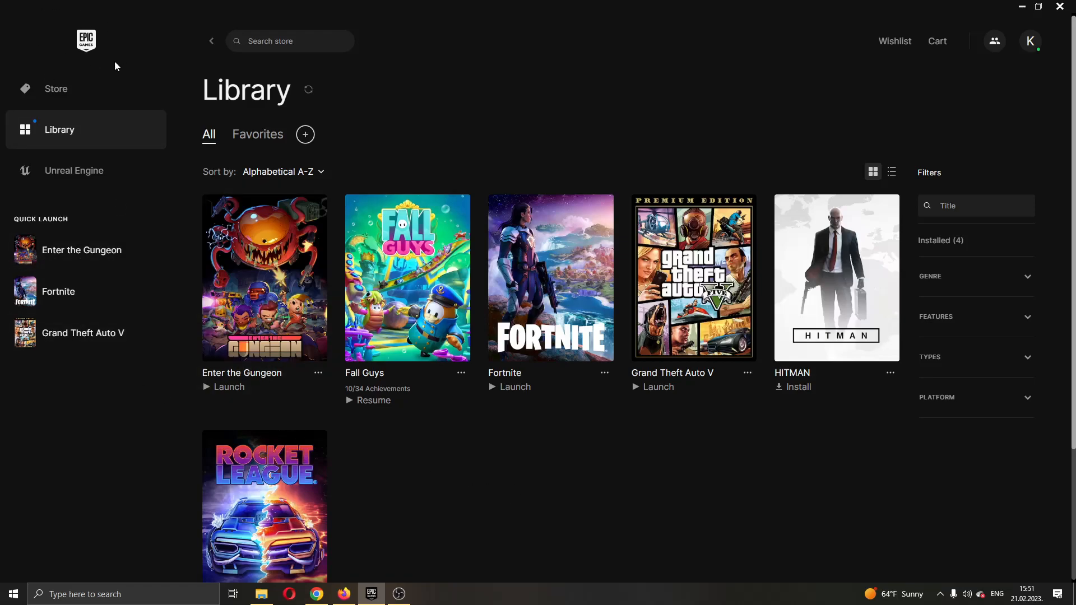
mouse_move(537, 79)
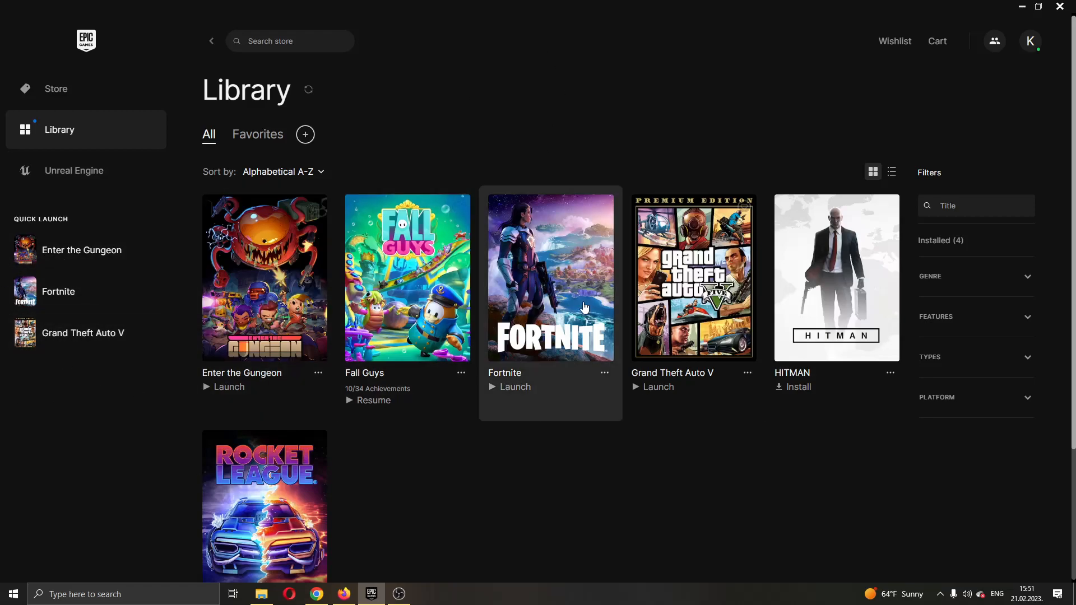
mouse_move(55, 89)
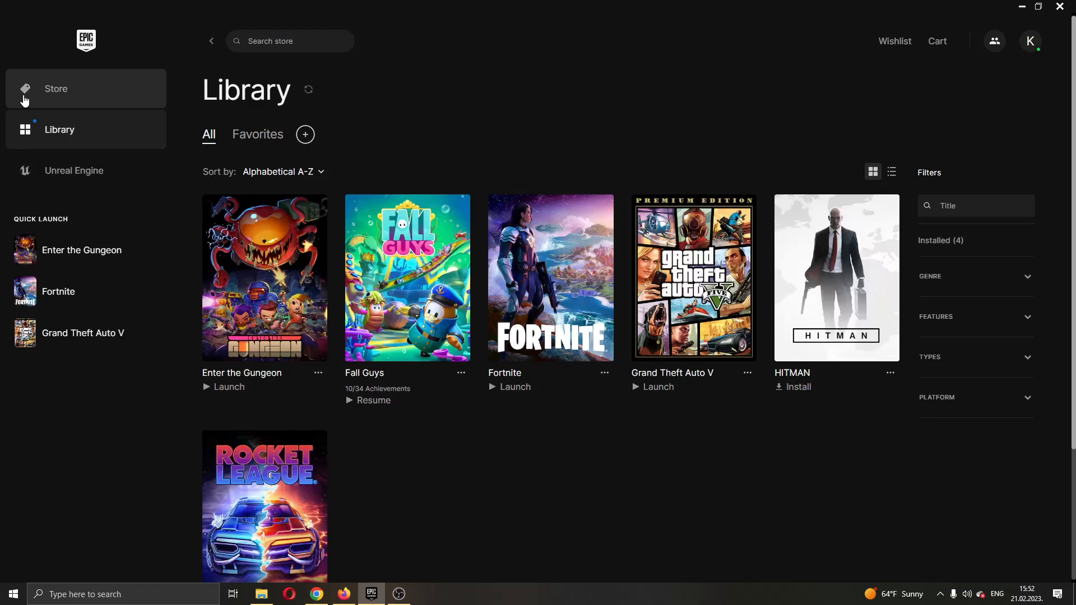
mouse_move(98, 463)
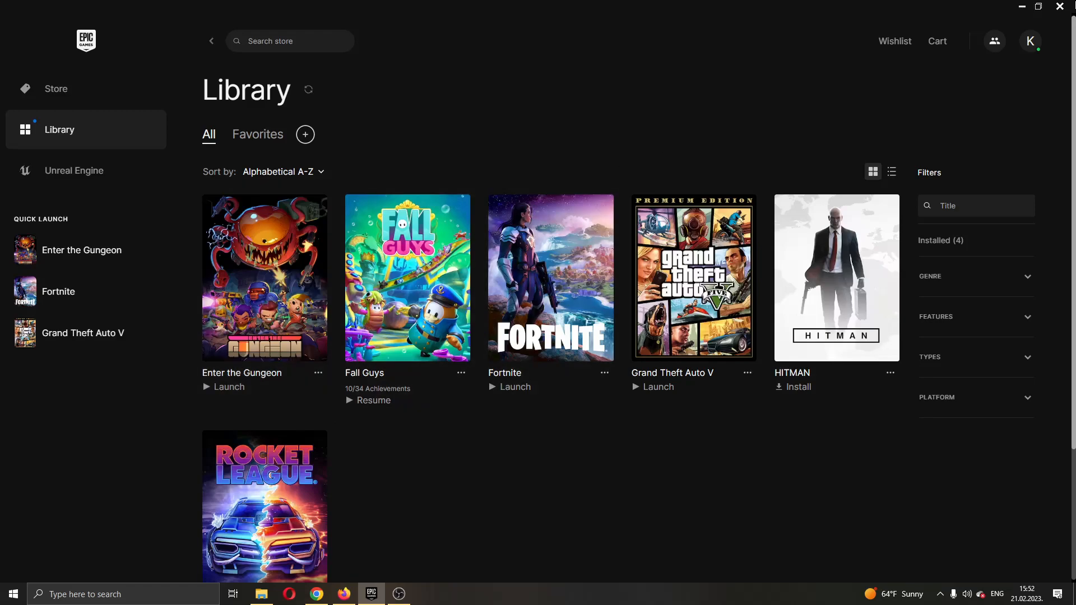
mouse_move(1029, 42)
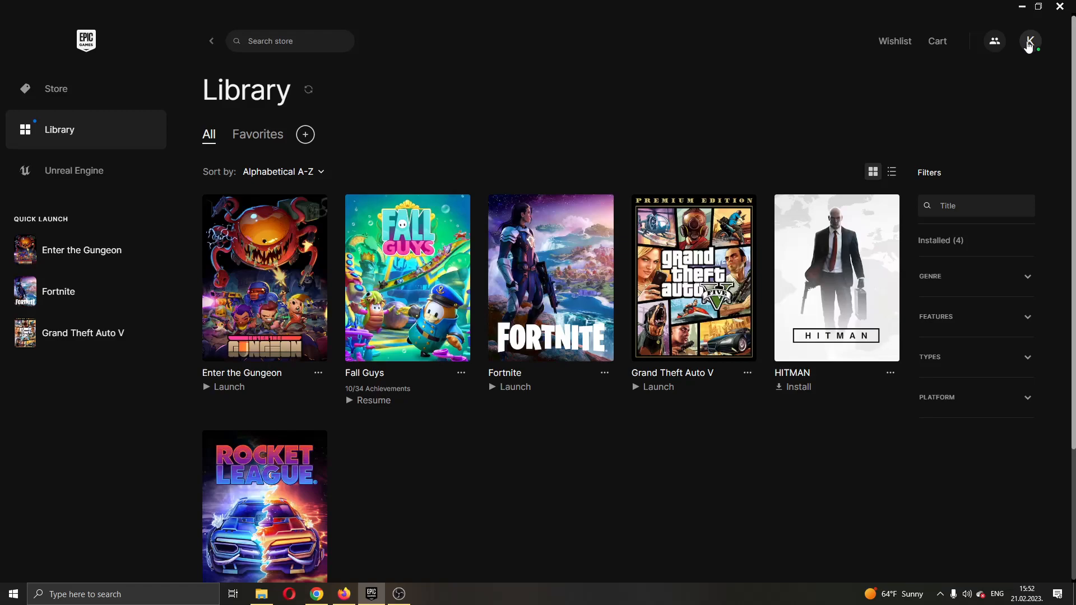
Step: Sign out of the Epic Games account from the profile menu
left_click(1029, 40)
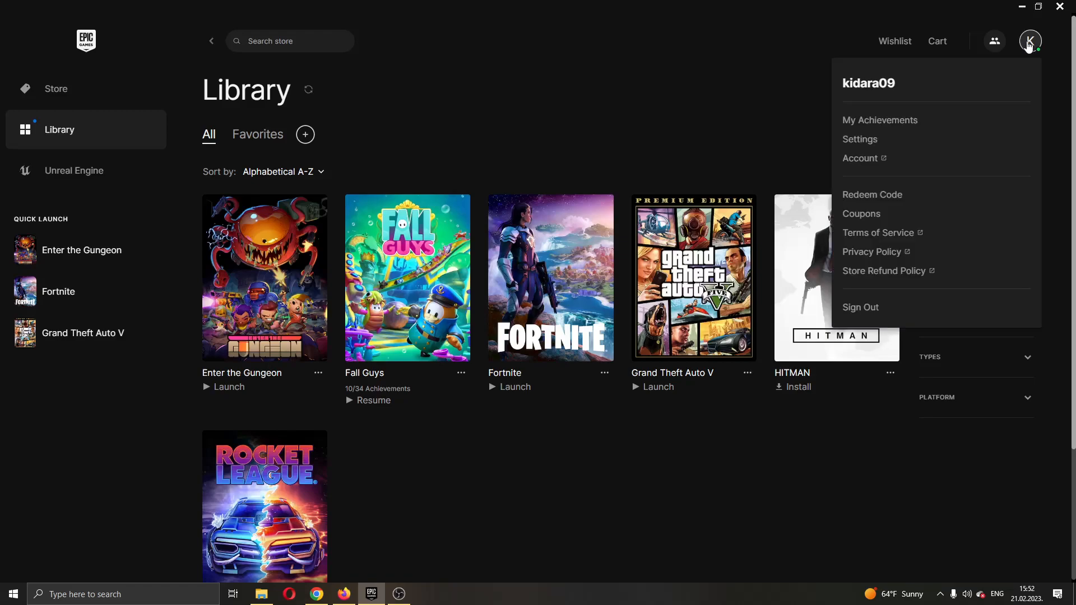
mouse_move(950, 19)
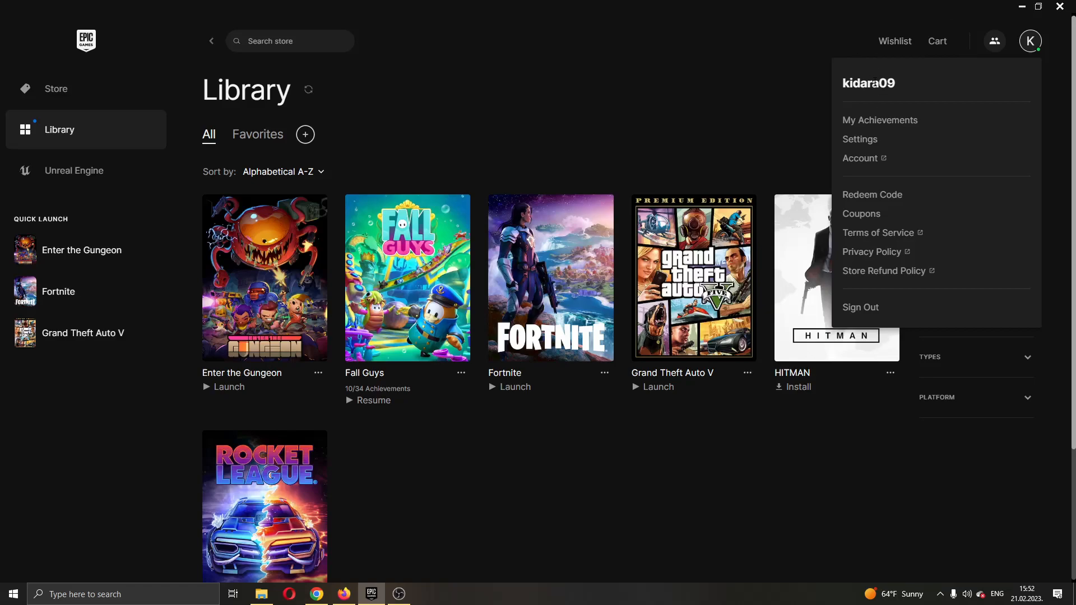
mouse_move(860, 139)
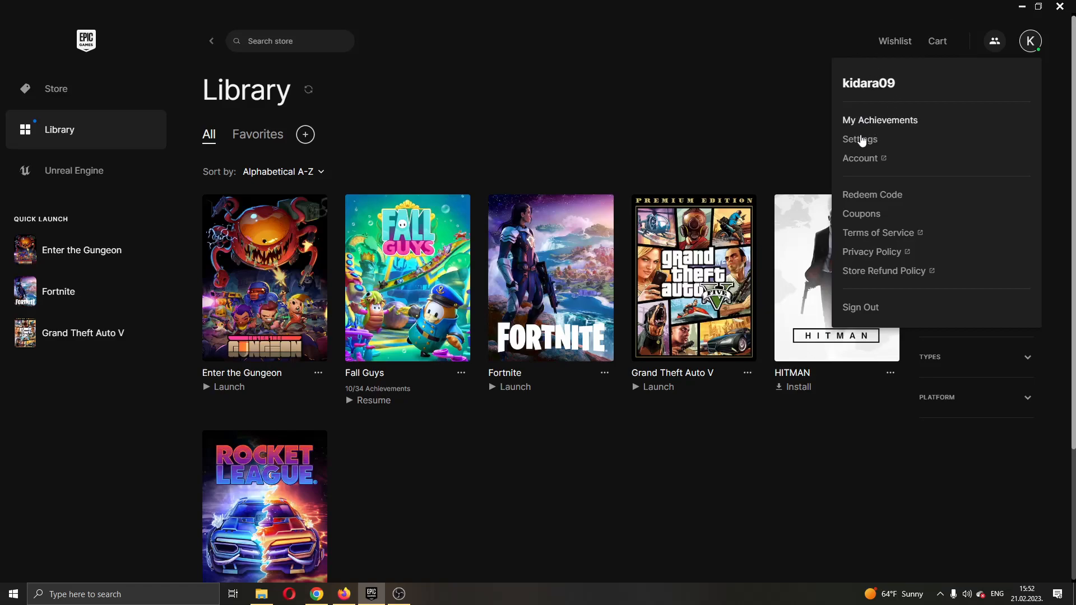
mouse_move(860, 158)
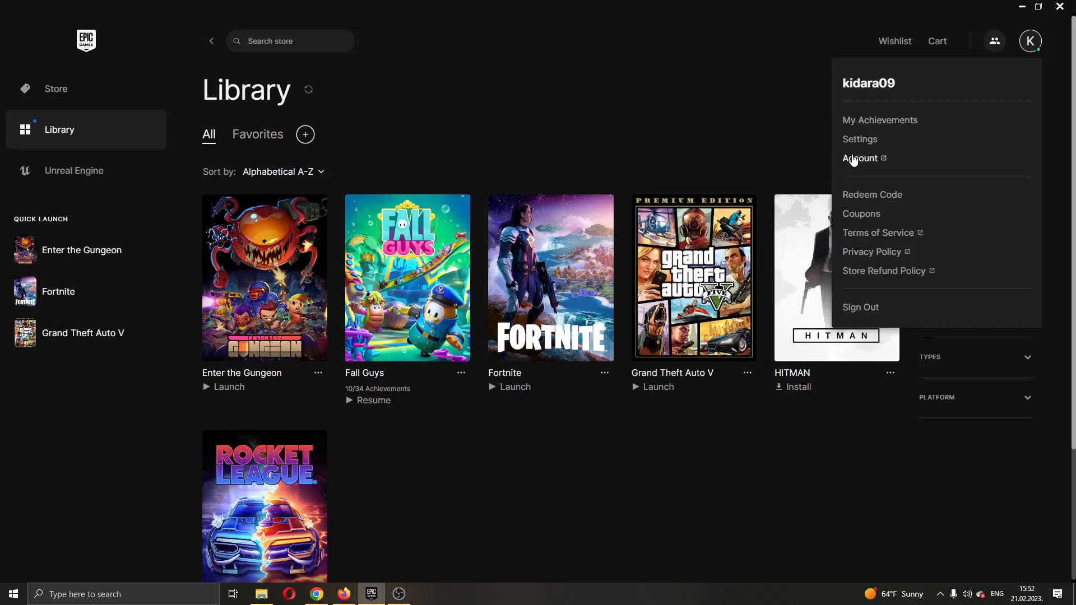
mouse_move(889, 168)
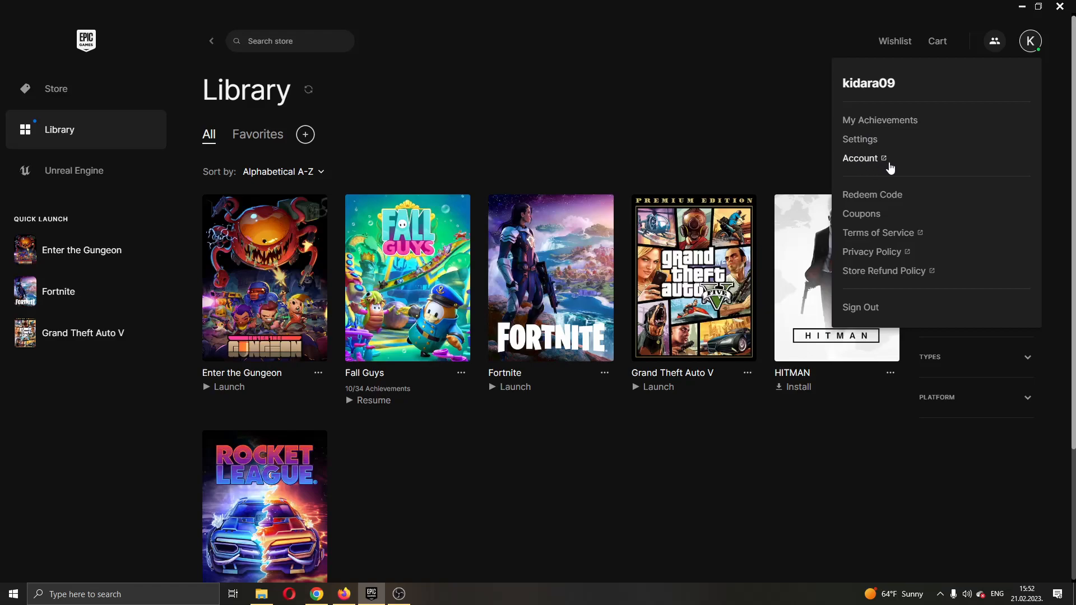
mouse_move(877, 258)
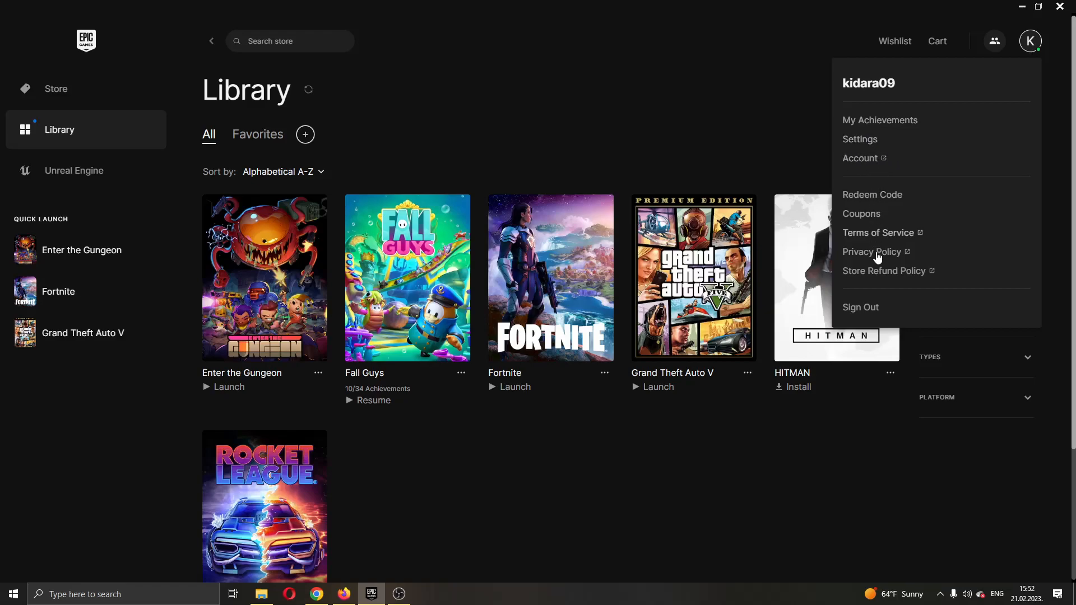
mouse_move(861, 307)
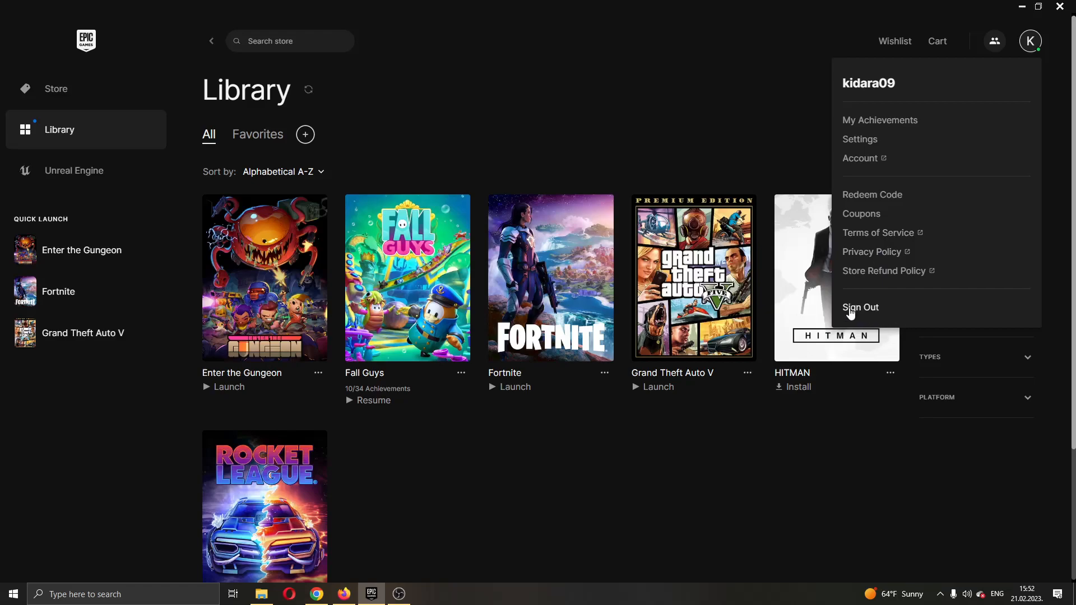
mouse_move(864, 314)
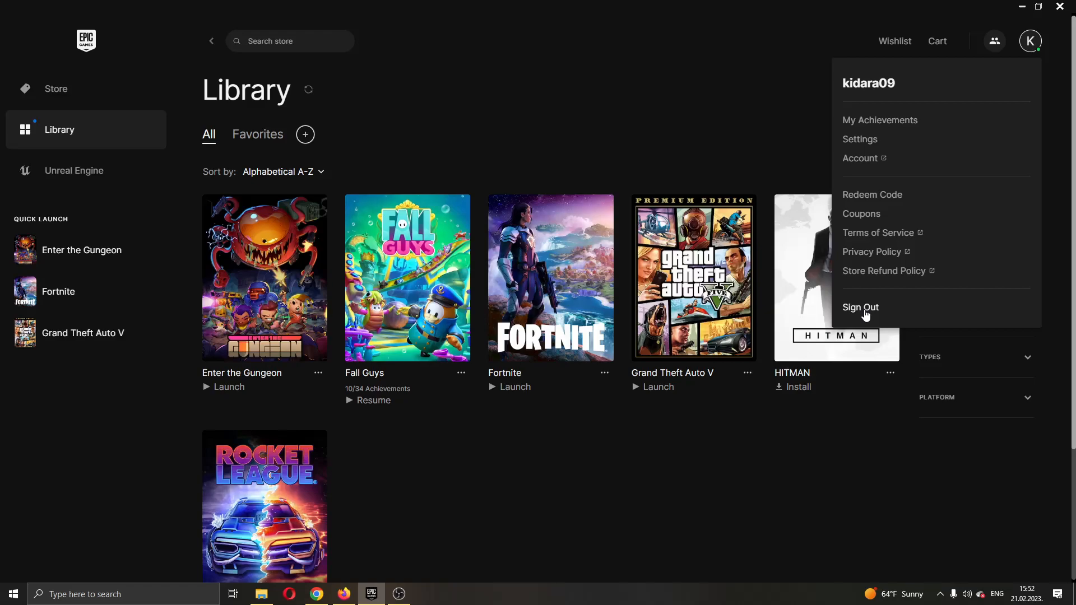
mouse_move(854, 321)
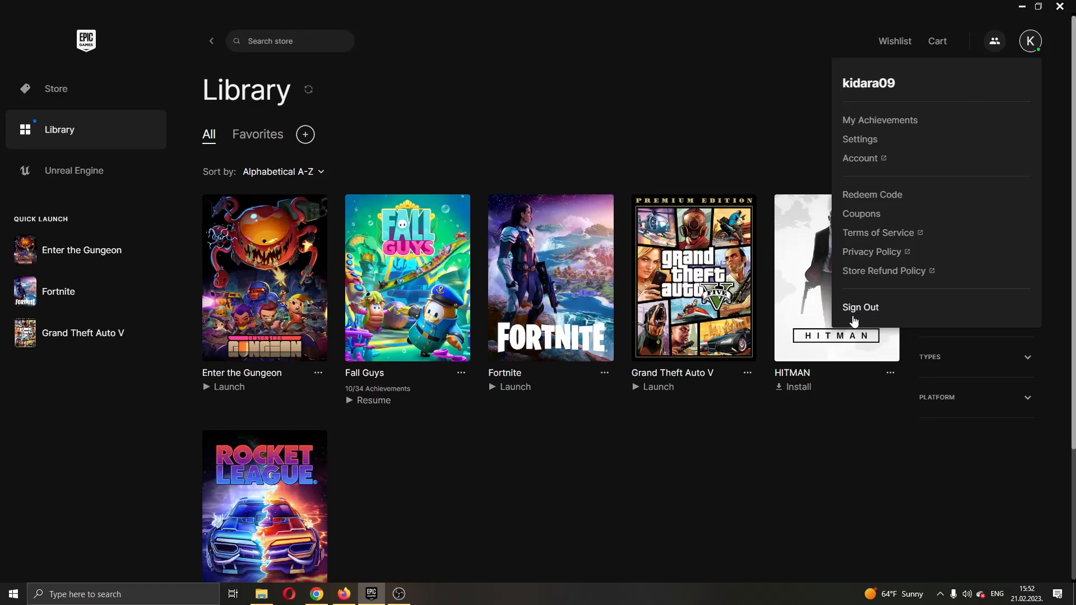
mouse_move(856, 319)
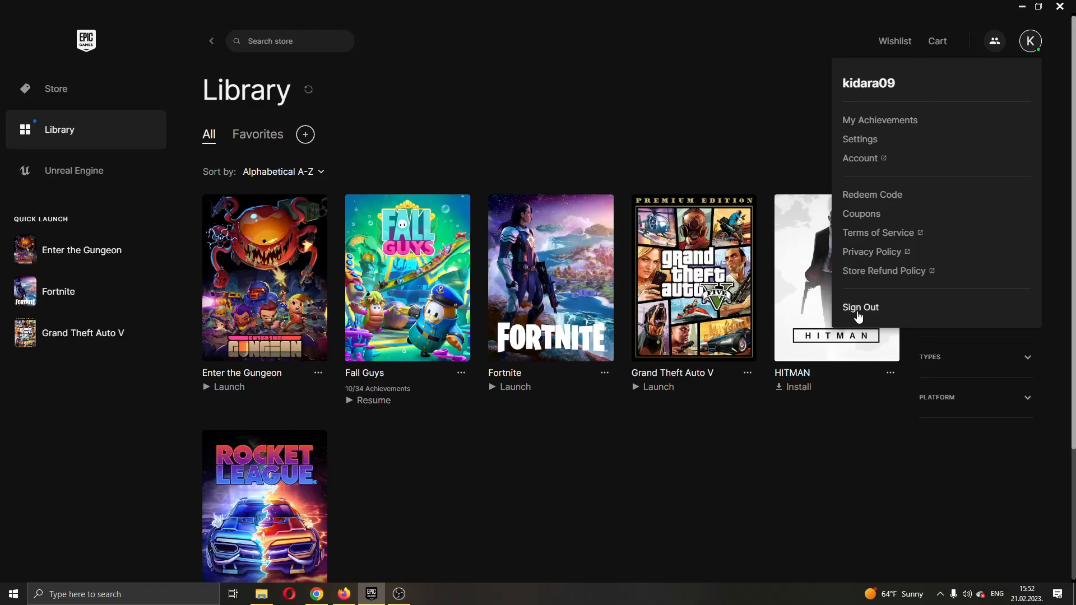
left_click(859, 307)
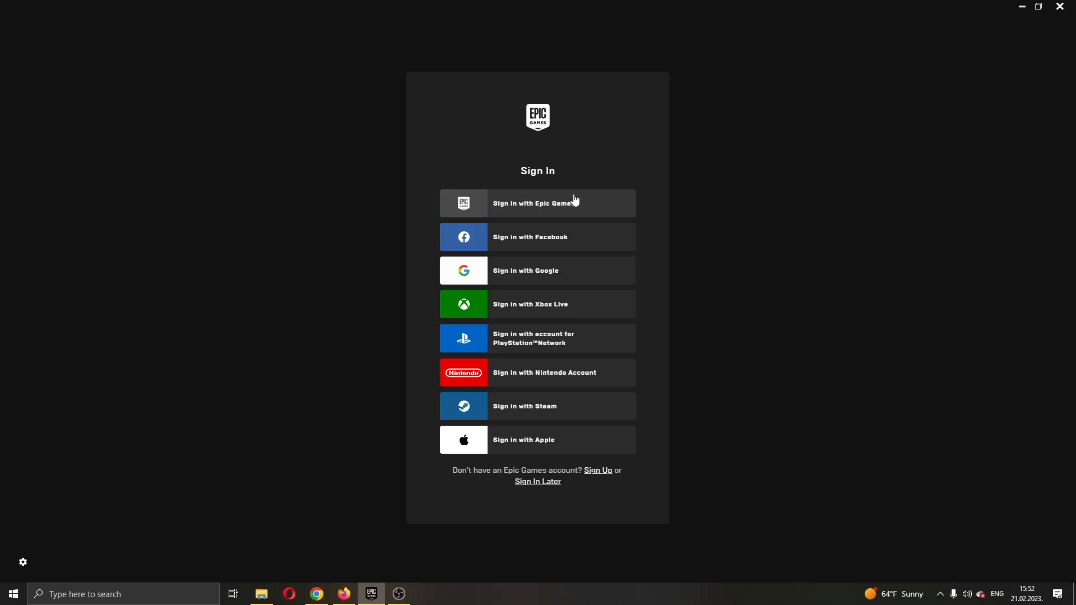
mouse_move(573, 161)
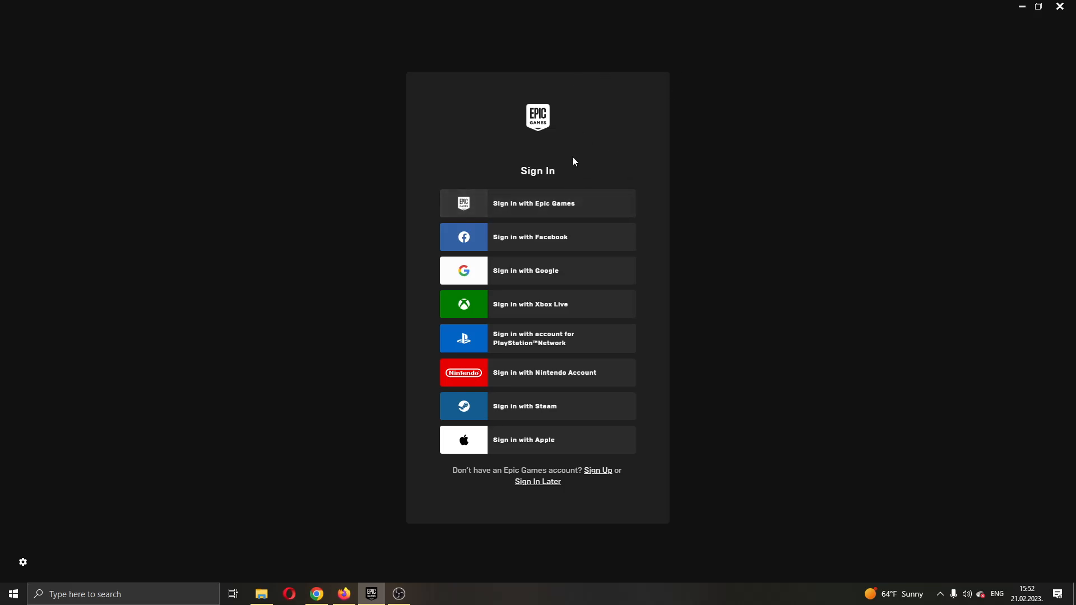
Step: Choose to sign in with an Epic Games account from the sign-in options
left_click(536, 203)
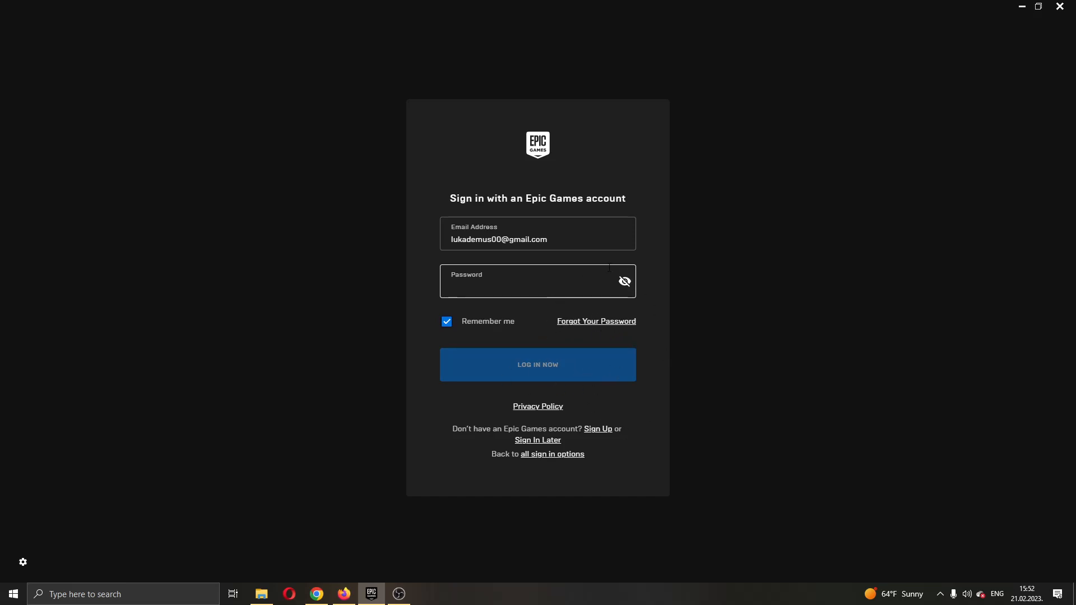
mouse_move(656, 273)
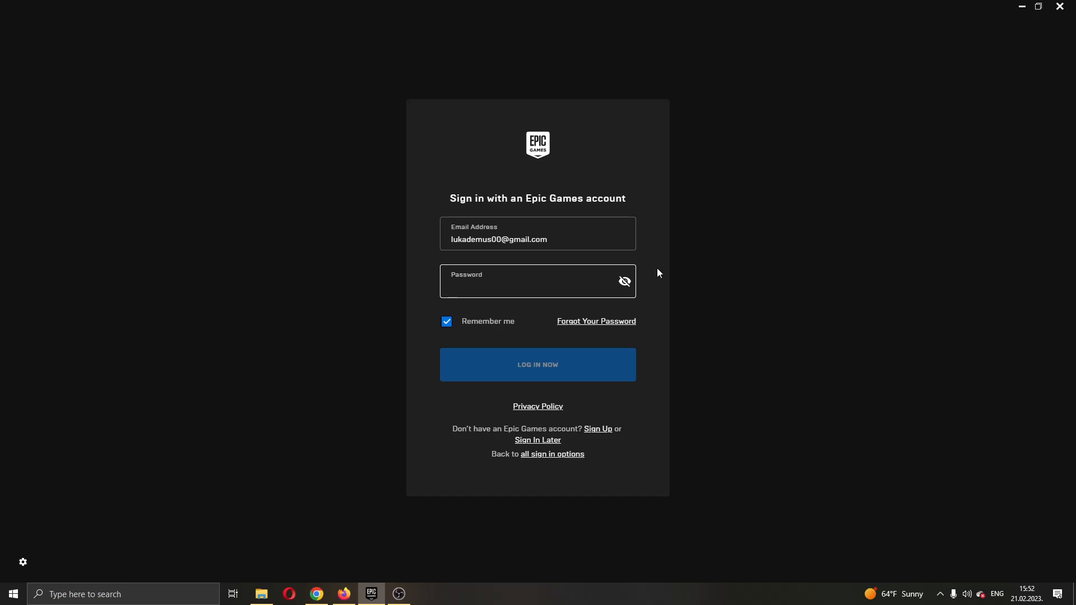
mouse_move(650, 199)
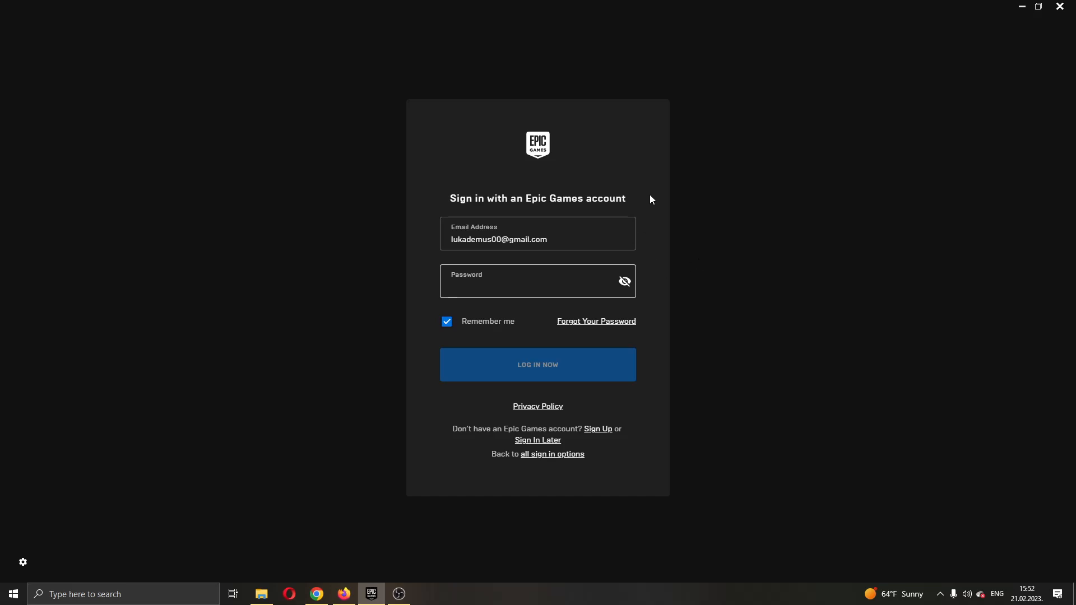
mouse_move(698, 202)
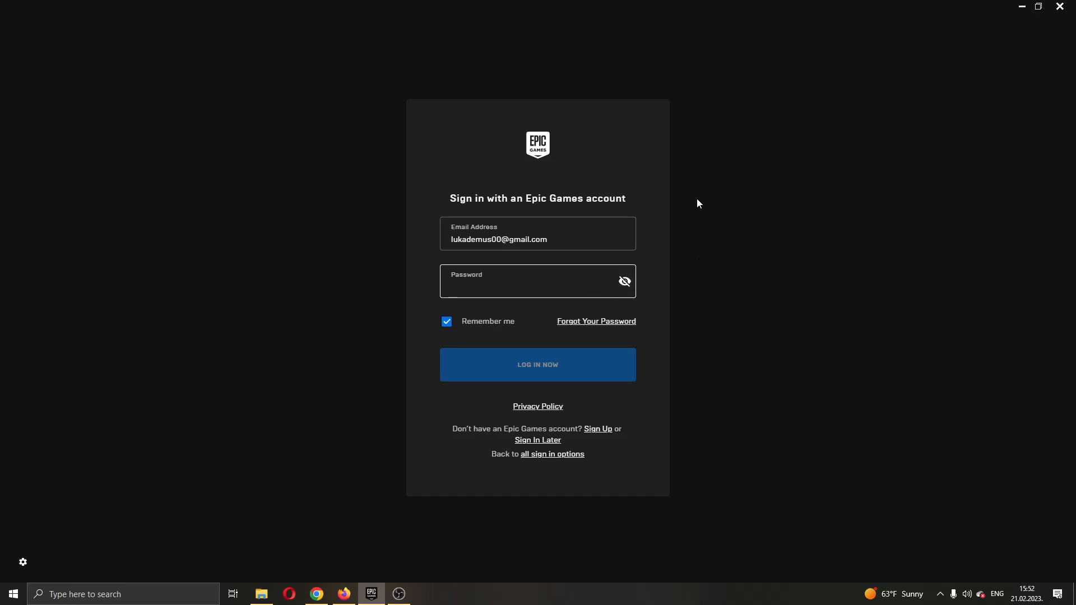
Step: Activate the empty password field of the sign-in form, email already filled in
left_click(537, 281)
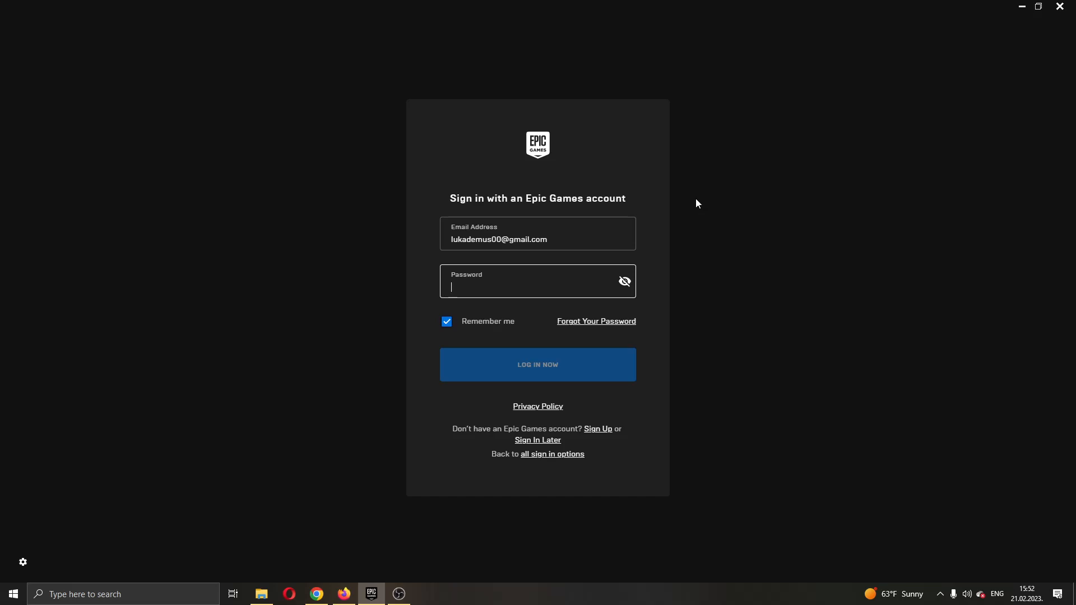
mouse_move(677, 210)
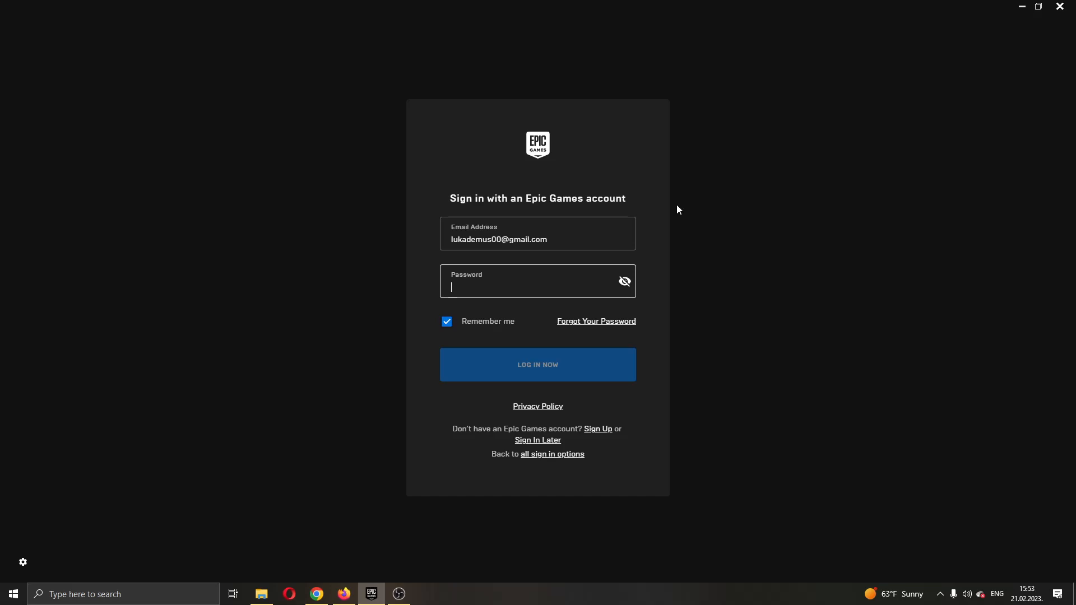